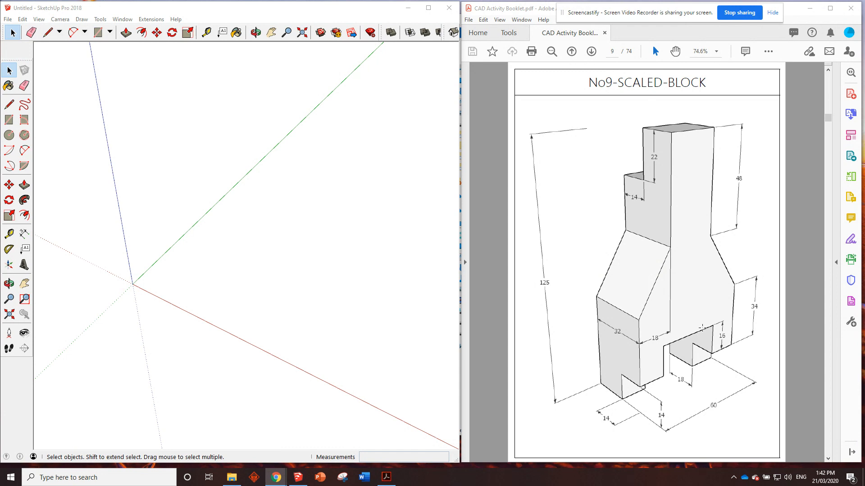
mouse_move(682, 343)
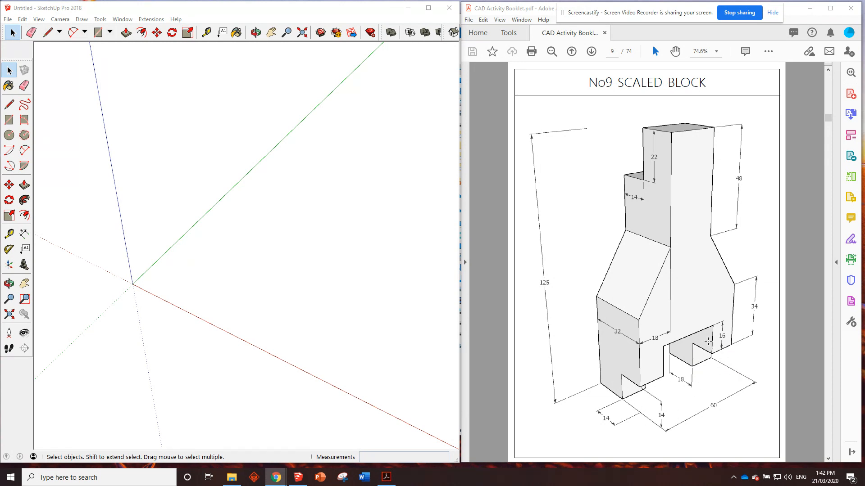
mouse_move(610, 364)
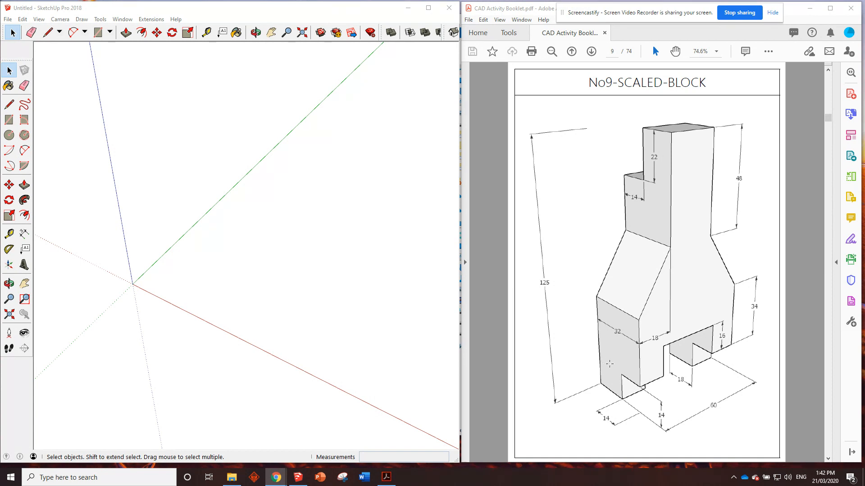
mouse_move(623, 328)
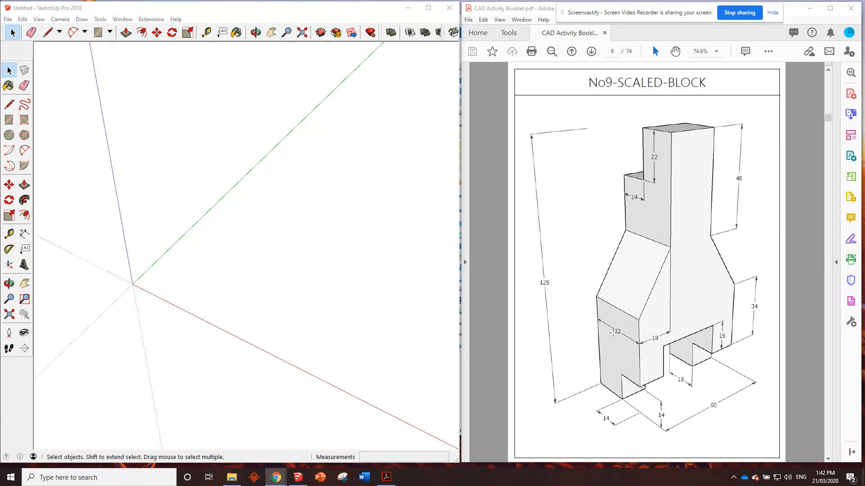
Start the Rectangle tool to draw the 125-high starting box's base at the origin
left_click(97, 32)
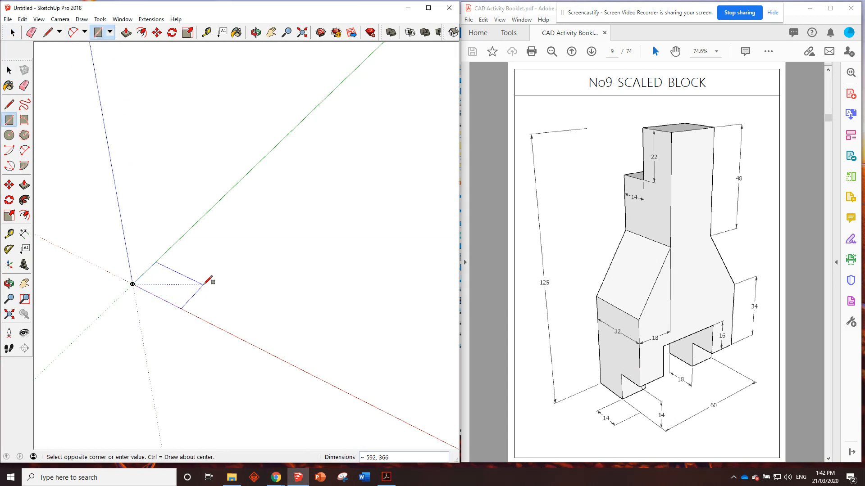
mouse_move(211, 281)
type("125")
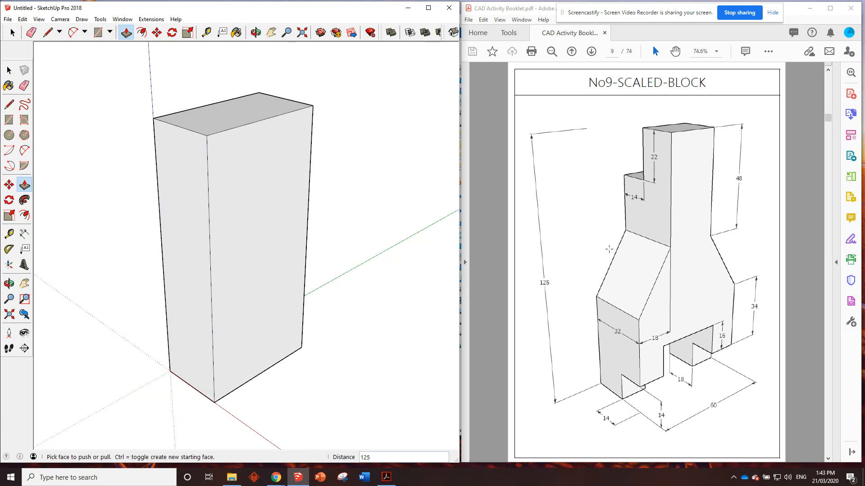
mouse_move(639, 296)
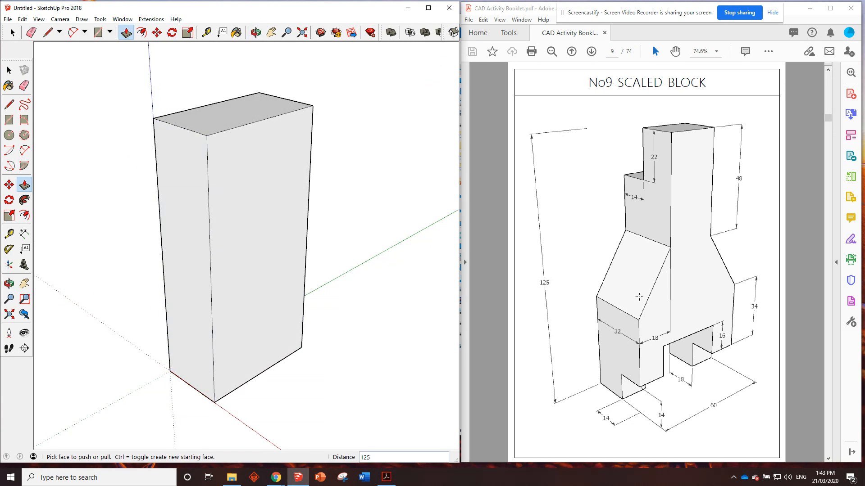
mouse_move(671, 272)
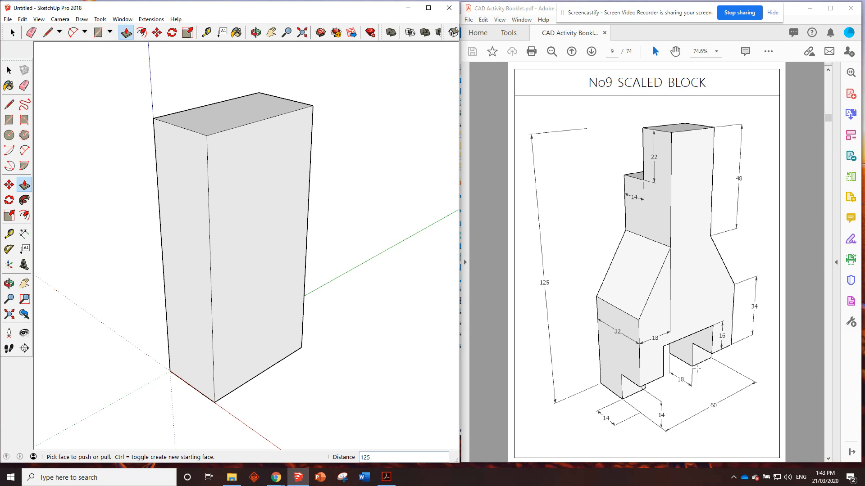
mouse_move(622, 397)
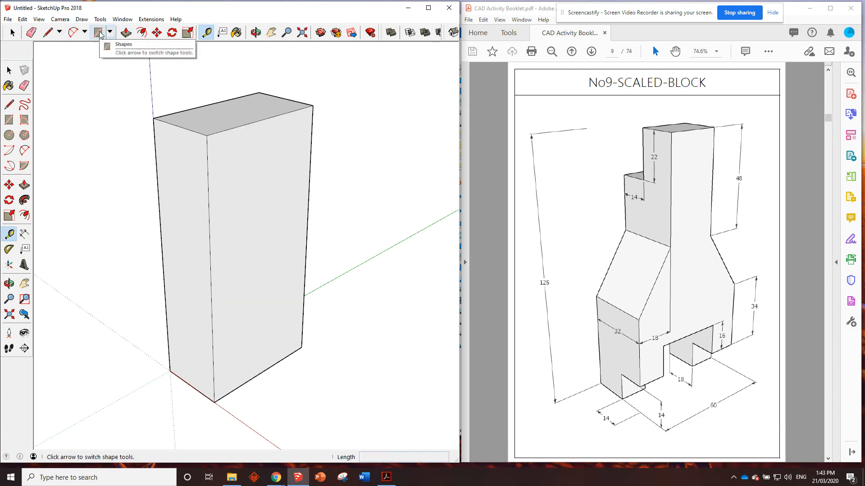
Draw a 14,14 rectangle at the bottom corner, add guides, and push it 14 into the block
left_click(98, 33)
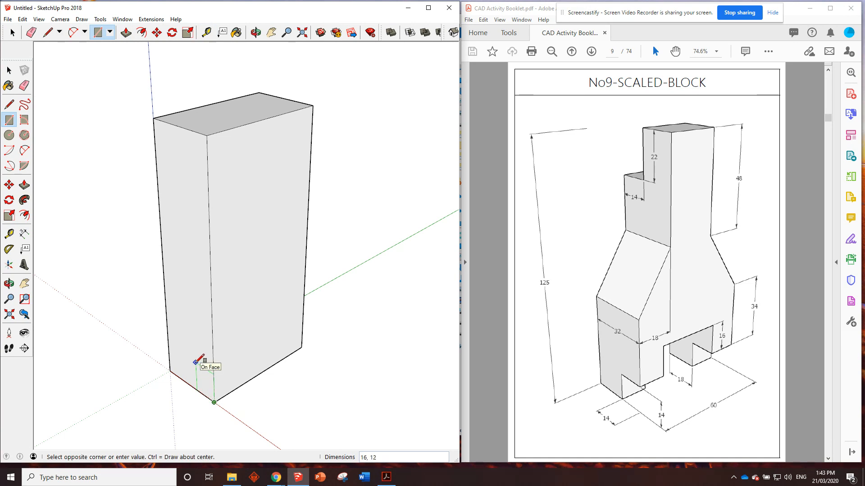
type("14,14")
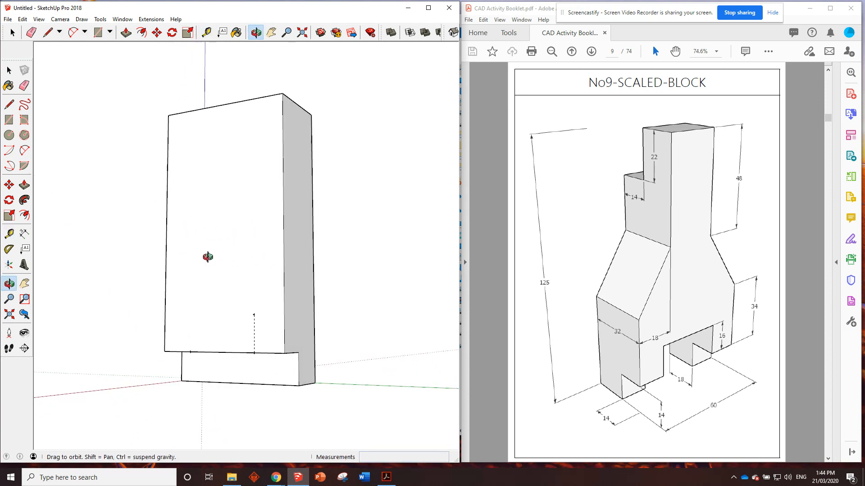
left_click(206, 32)
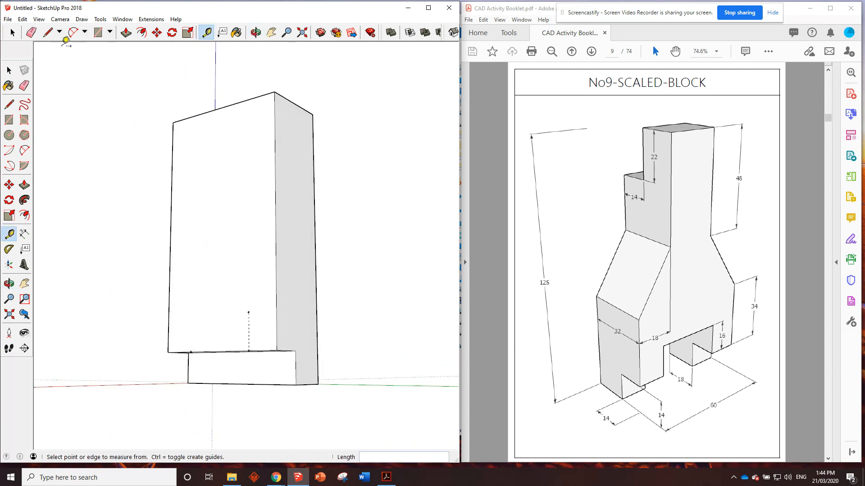
left_click(97, 32)
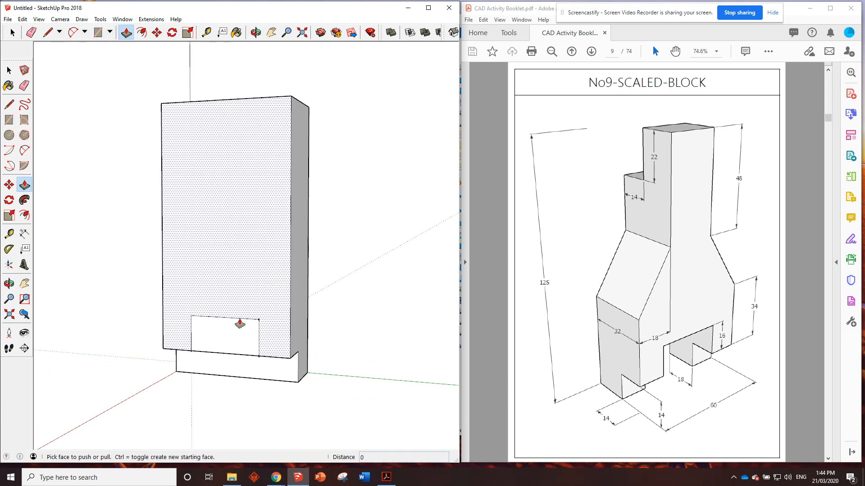
left_click_drag(240, 323, 303, 309)
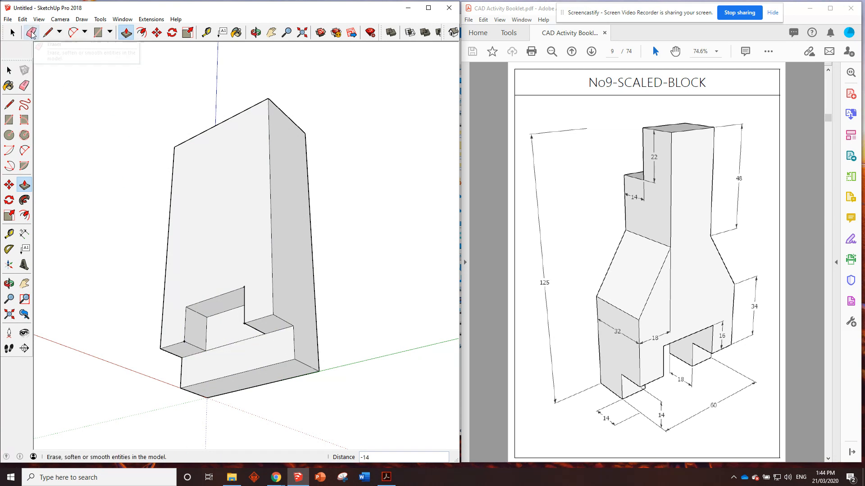
Draw lines across the lower front face for the bottom channel and orbit to check it
left_click(31, 32)
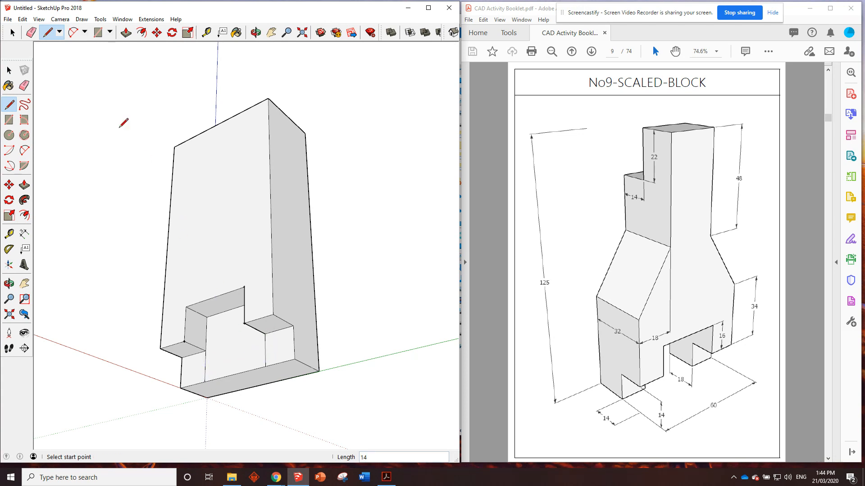
left_click(125, 32)
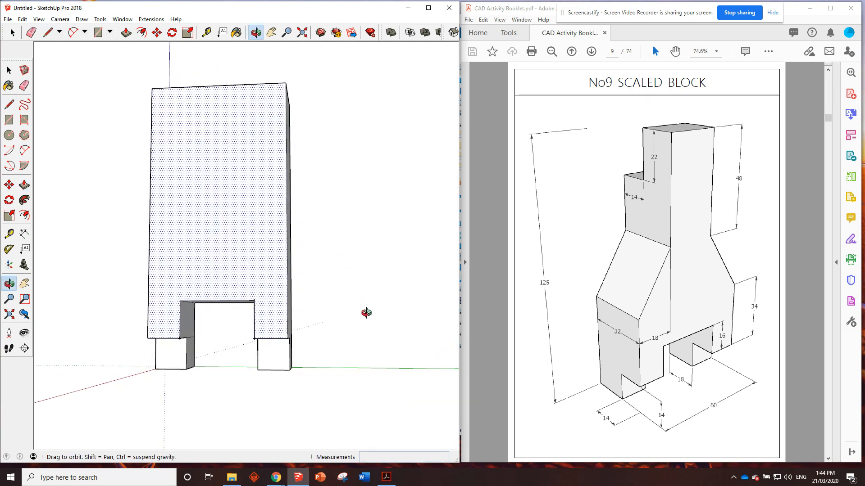
left_click_drag(366, 312, 329, 283)
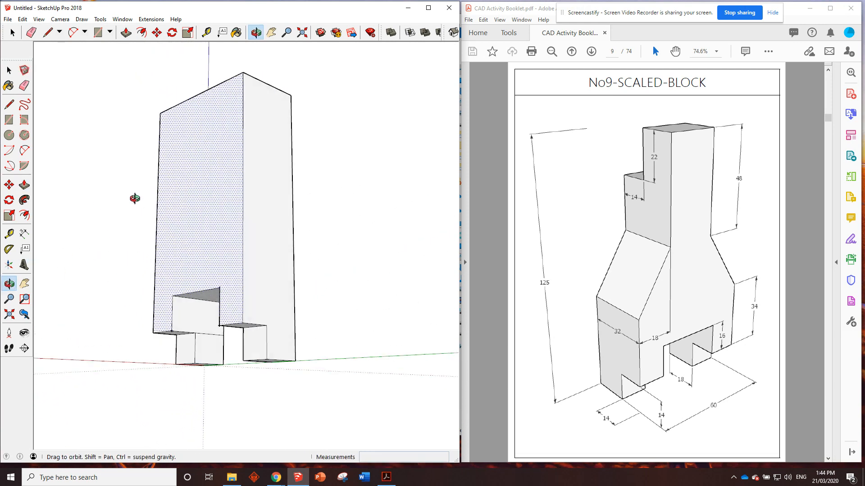
left_click(32, 33)
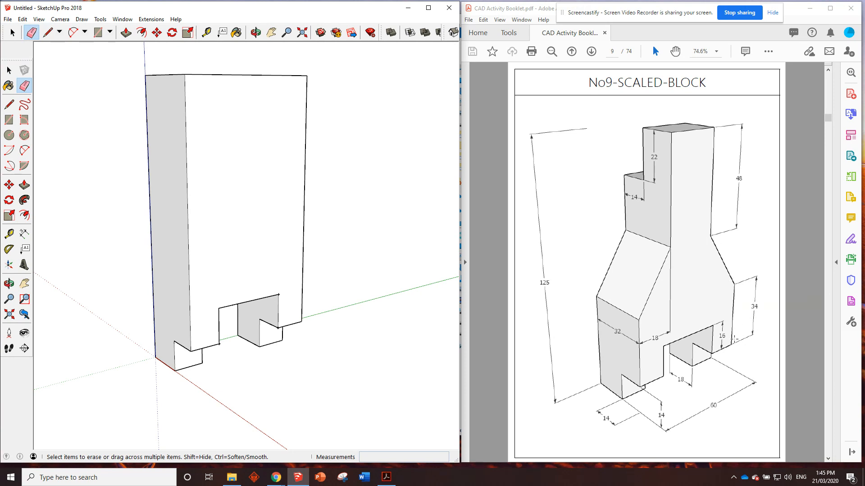
Measure from the front edges with Tape Measure and place guide points for the slope starts
left_click(205, 32)
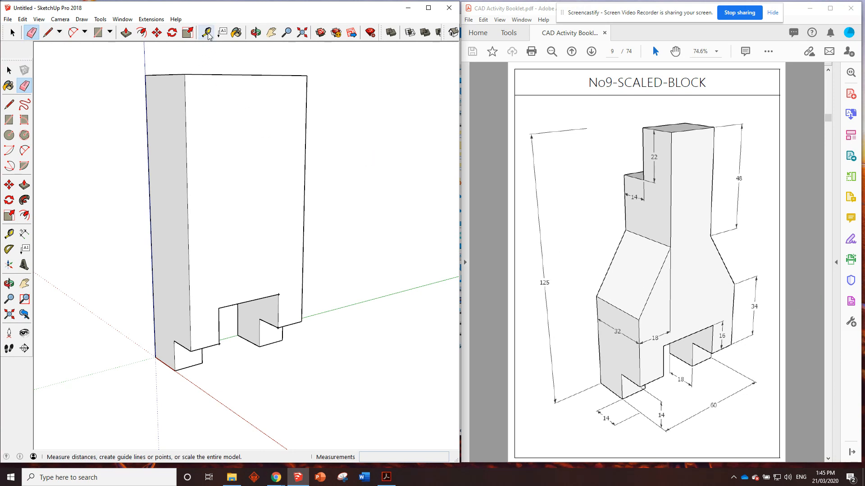
left_click(207, 33)
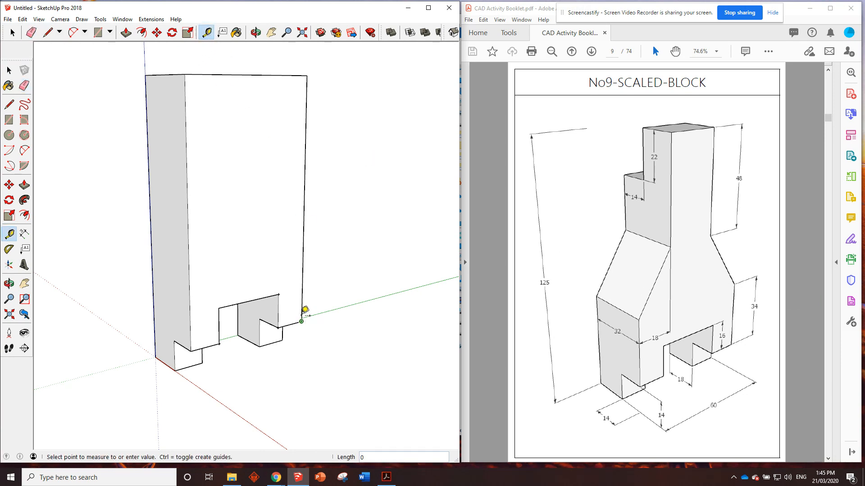
mouse_move(303, 289)
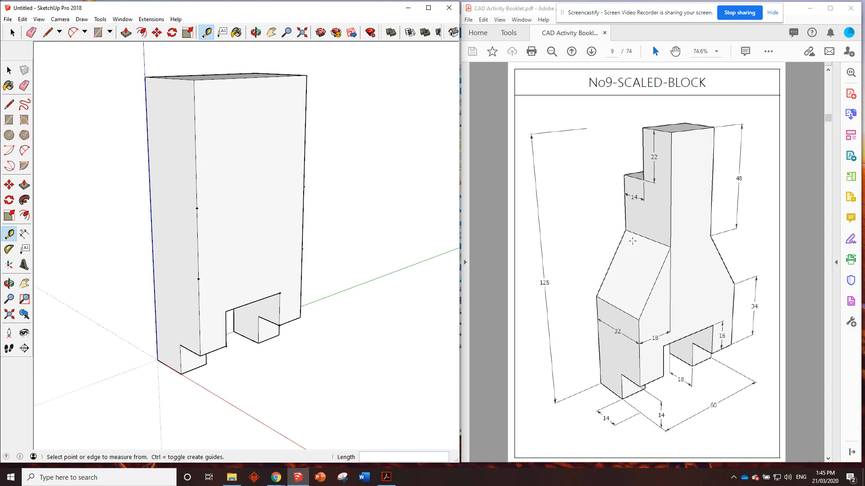
mouse_move(631, 257)
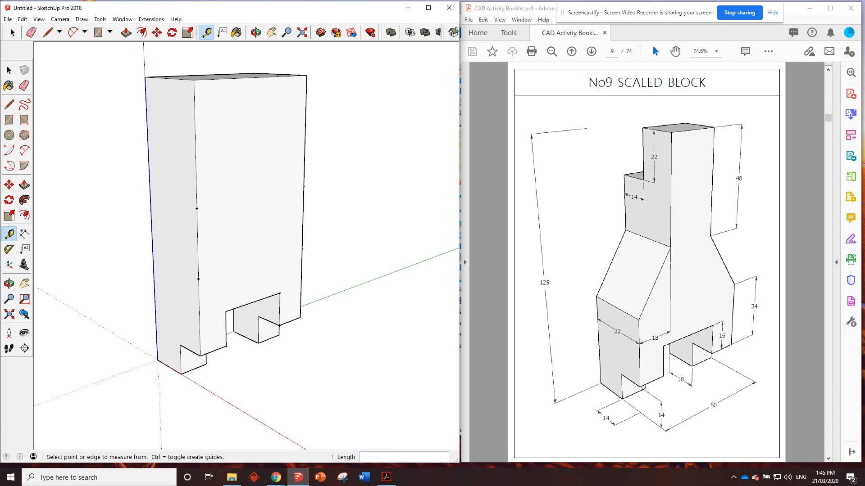
mouse_move(670, 283)
type("1")
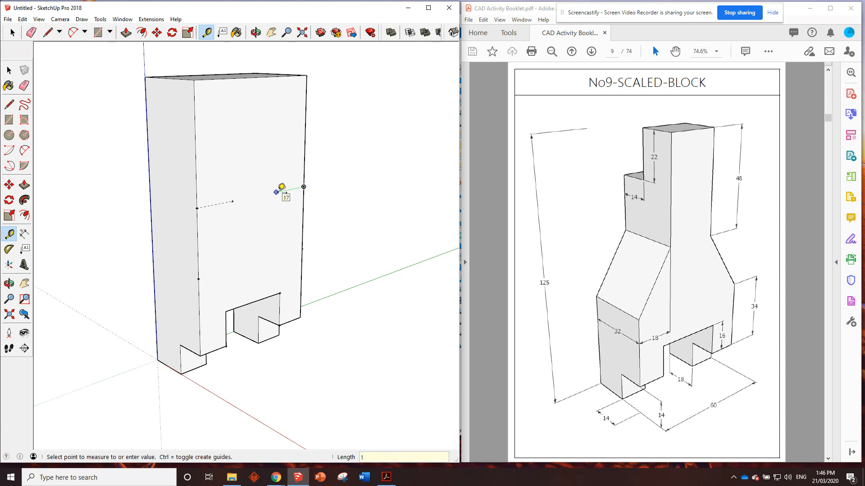
left_click(255, 33)
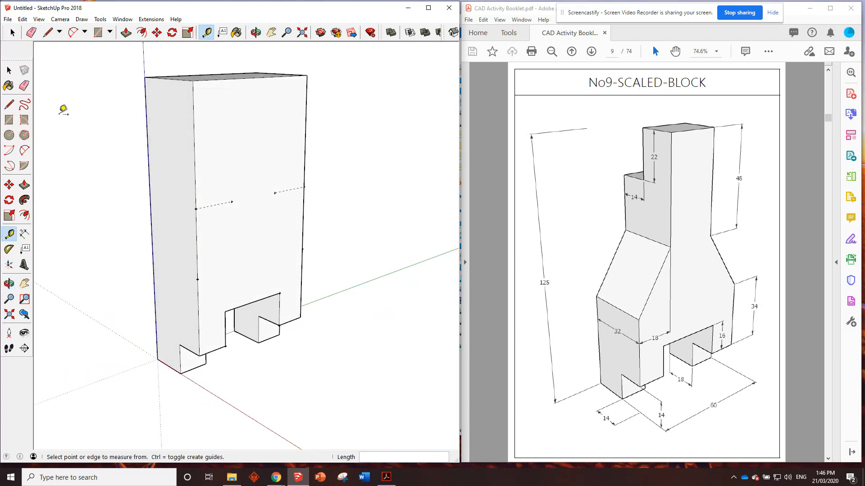
mouse_move(306, 75)
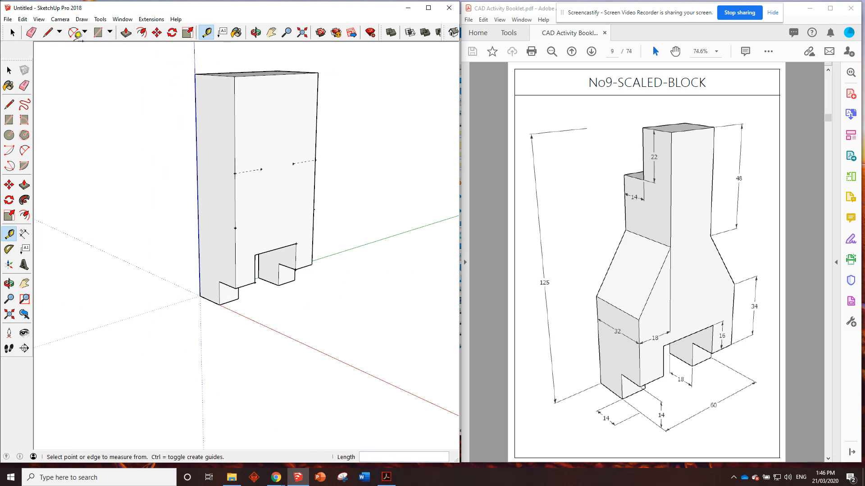
Draw the sloped shoulder lines from the guide points with the Line tool
left_click(48, 32)
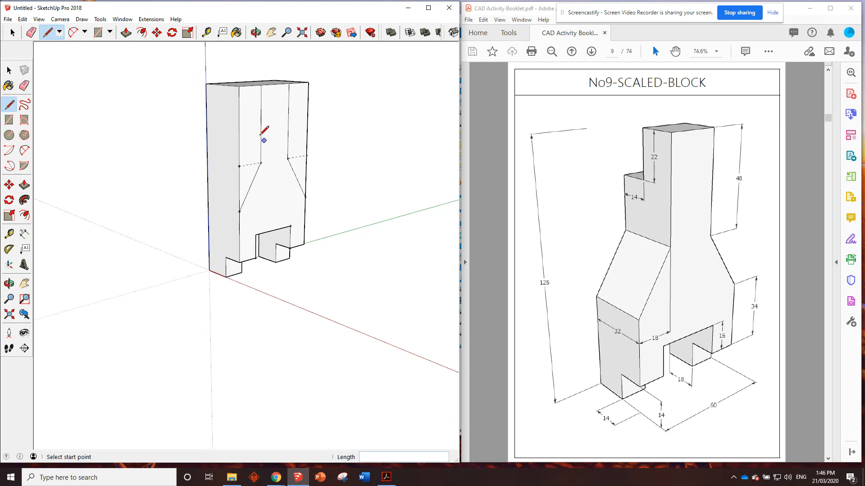
left_click(24, 184)
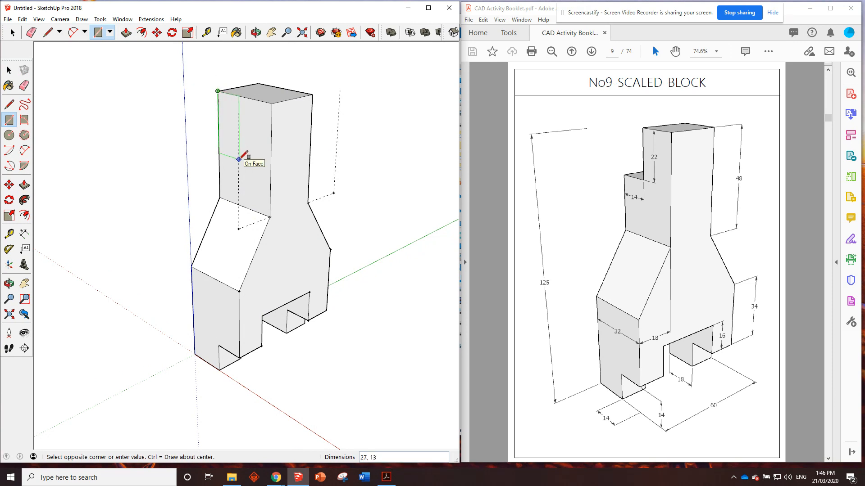
Draw a 22-wide rectangle at the top and orbit to reach the side and notch faces
type("22,")
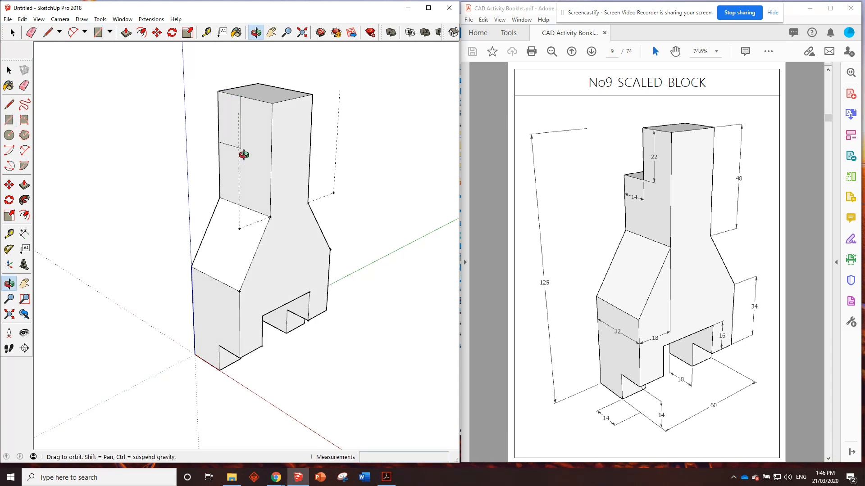
left_click(126, 32)
type("-24")
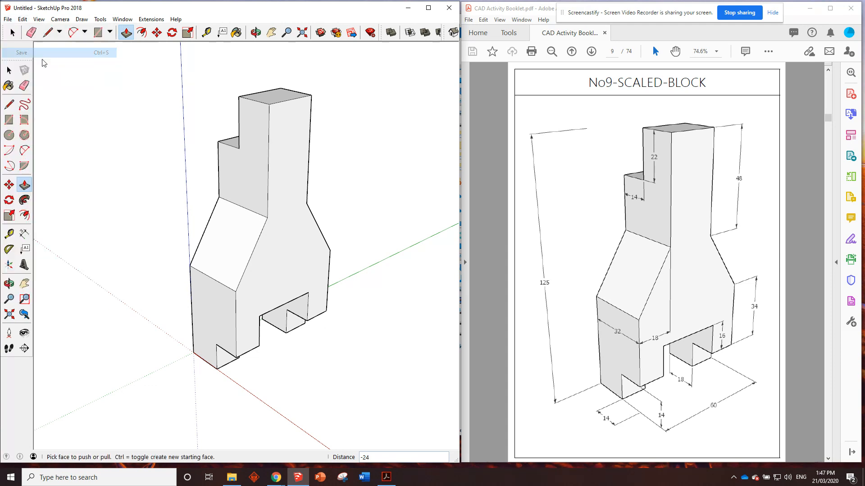
Save the model as No9-SCALED-BLOCK and turn the booklet to the No10-RADIUS-GUIDE drawing
left_click(21, 52)
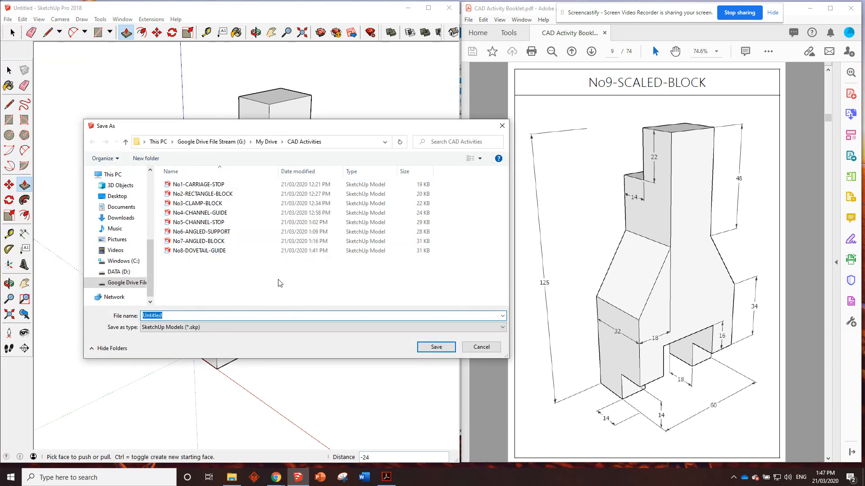
type("No9-SCALED-BL")
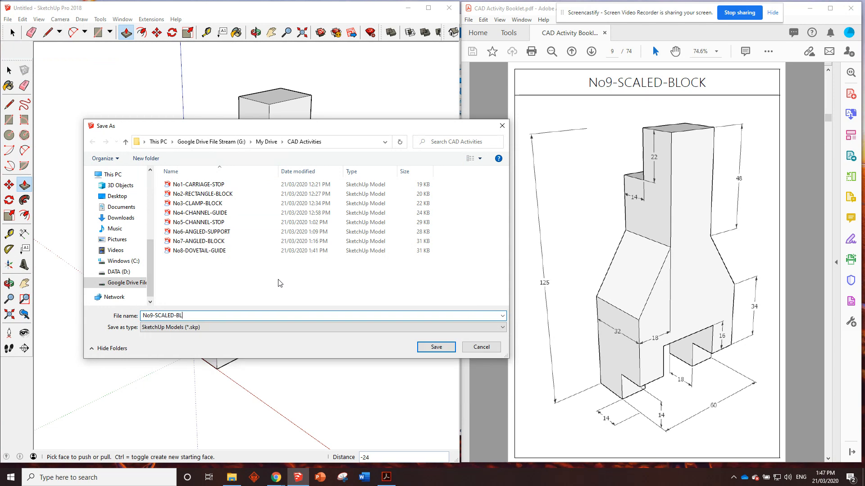
left_click(435, 347)
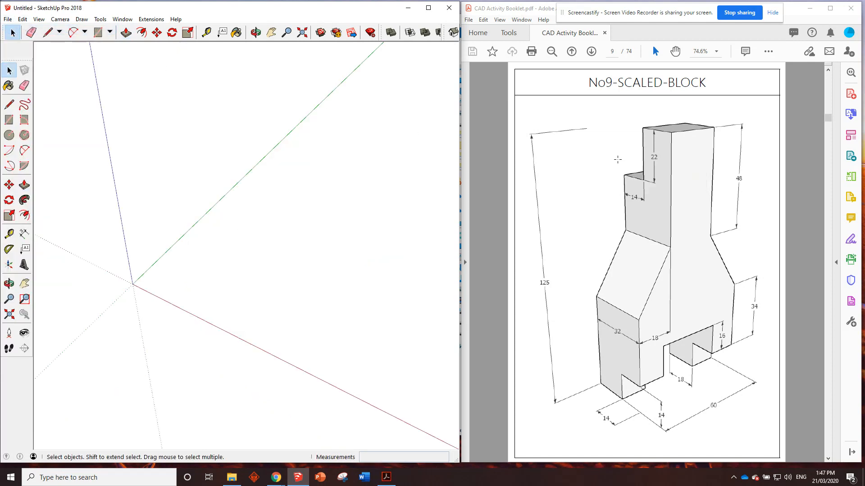
left_click(590, 50)
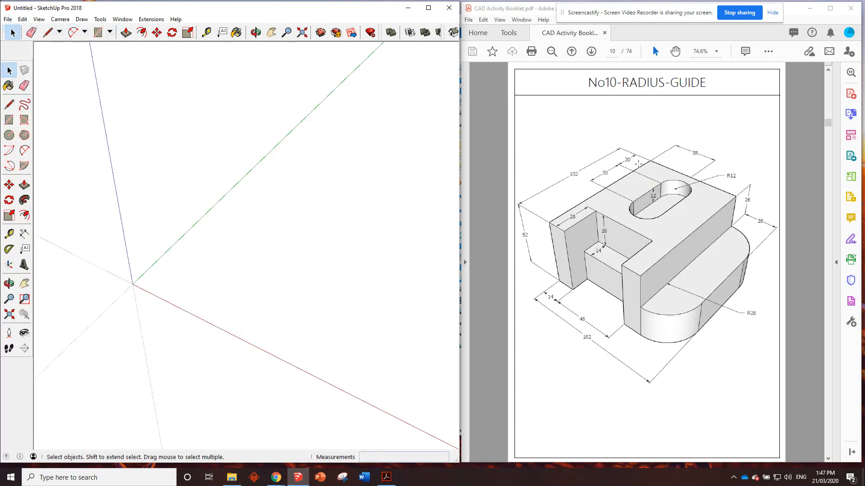